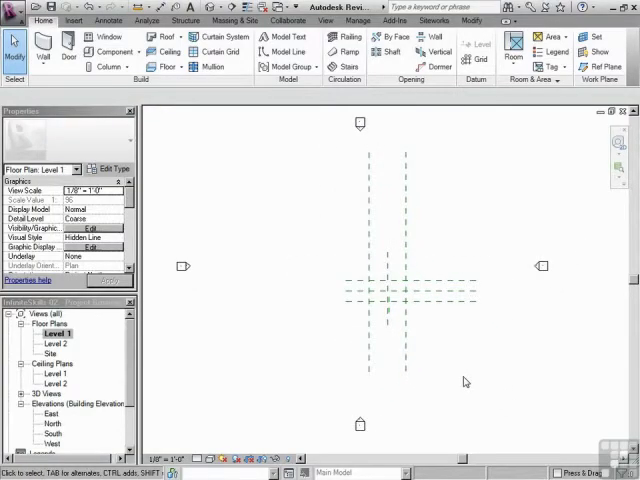
pyautogui.moveTo(436, 426)
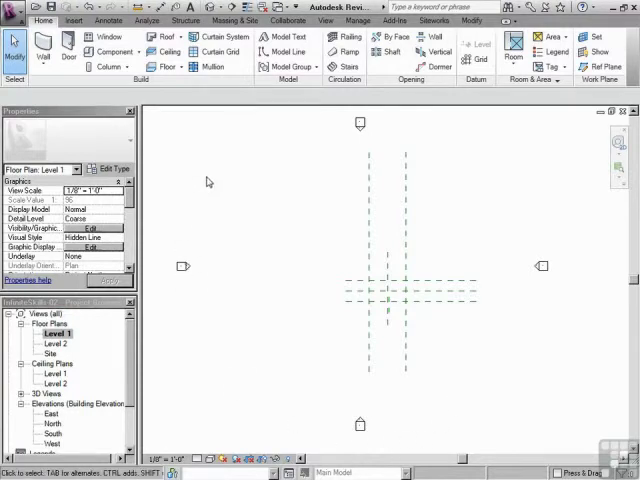
pyautogui.moveTo(252, 180)
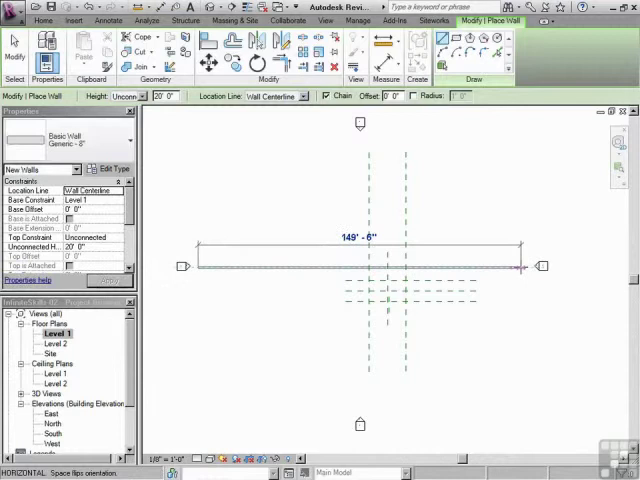
# Step: Select the north elevation marker and its arrow to reveal its view line on the plan
pyautogui.moveTo(524, 264); pyautogui.dragTo(524, 264)
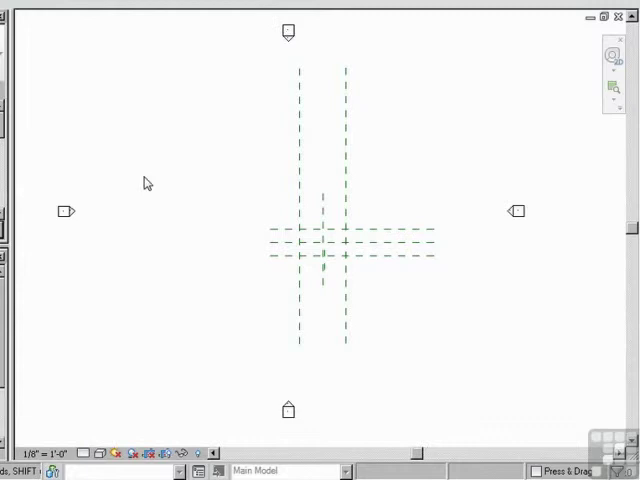
pyautogui.moveTo(268, 40)
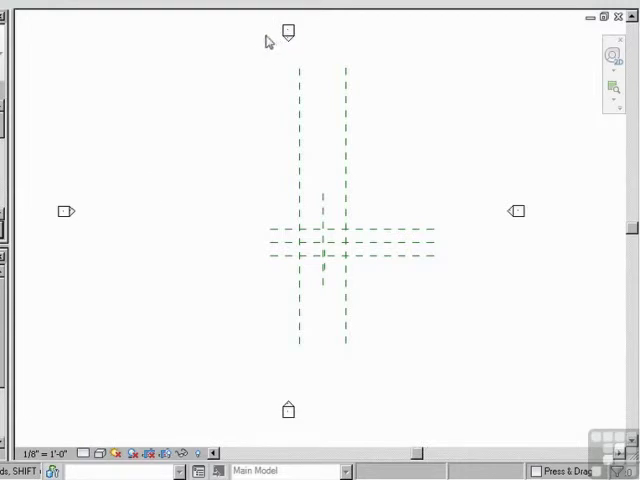
pyautogui.moveTo(308, 34)
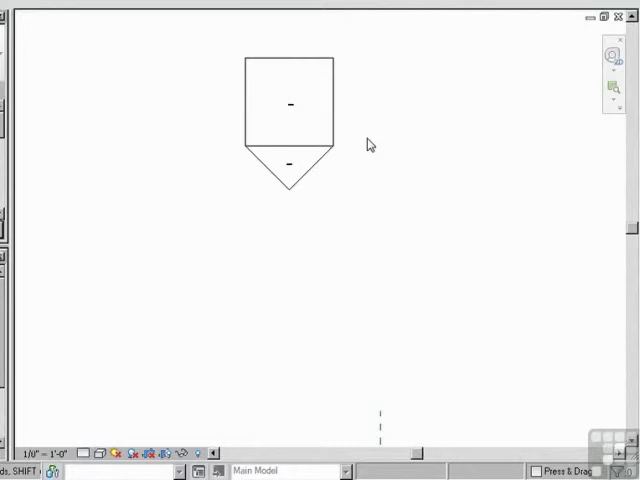
pyautogui.click(288, 102)
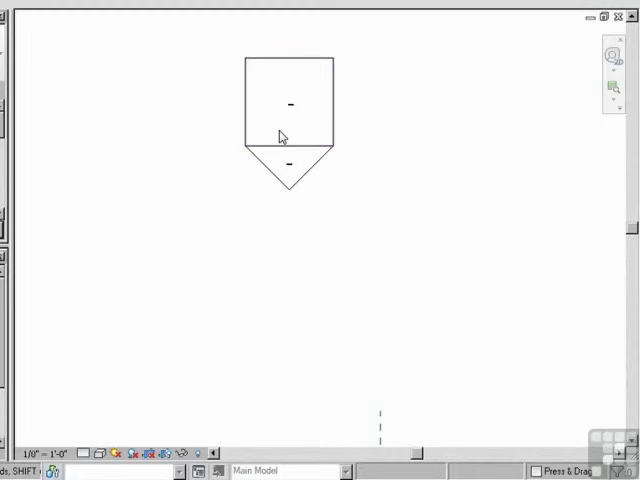
pyautogui.click(290, 104)
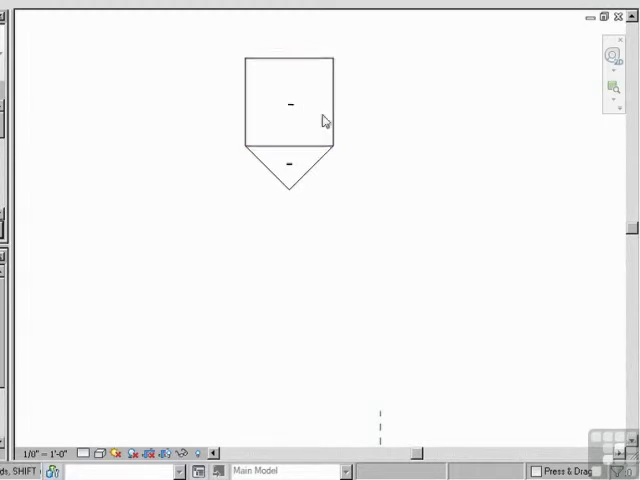
pyautogui.moveTo(222, 64)
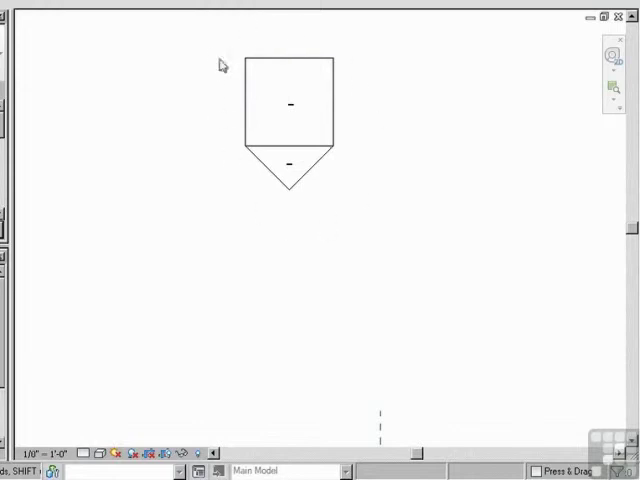
pyautogui.moveTo(328, 192)
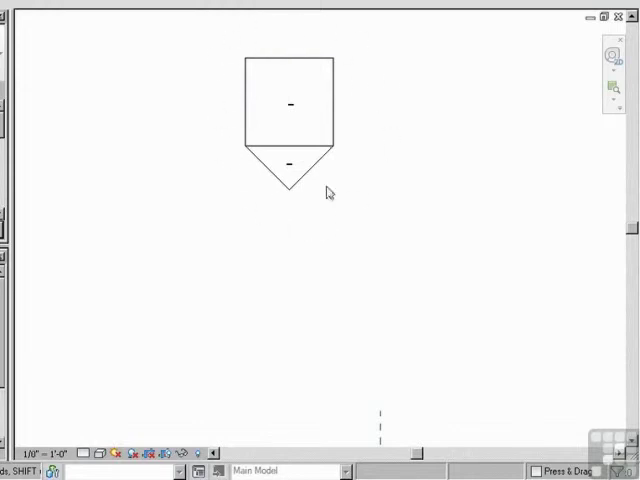
pyautogui.click(290, 104)
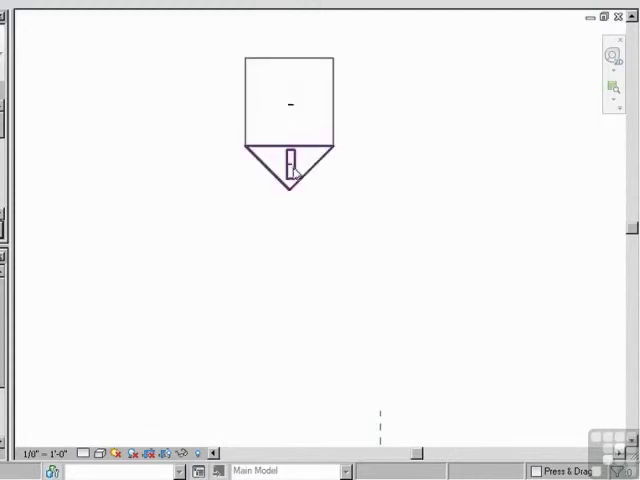
pyautogui.moveTo(290, 170)
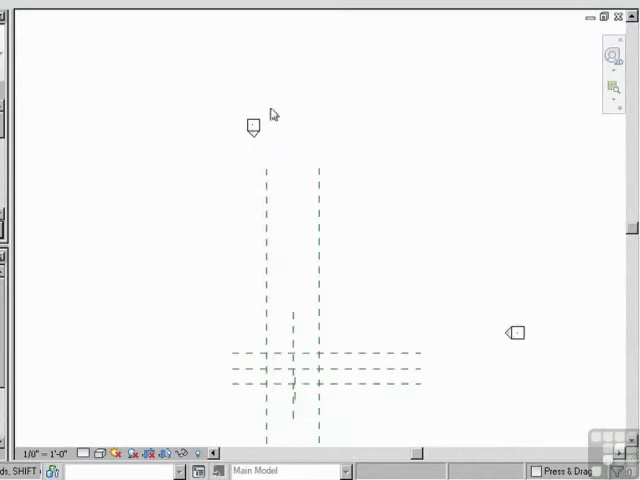
pyautogui.click(252, 128)
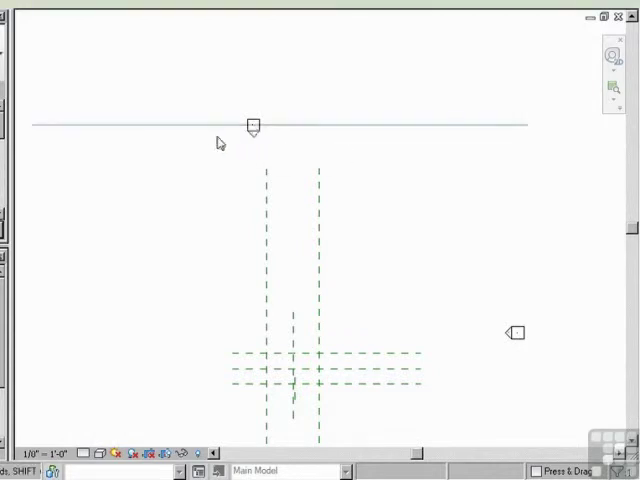
pyautogui.click(336, 126)
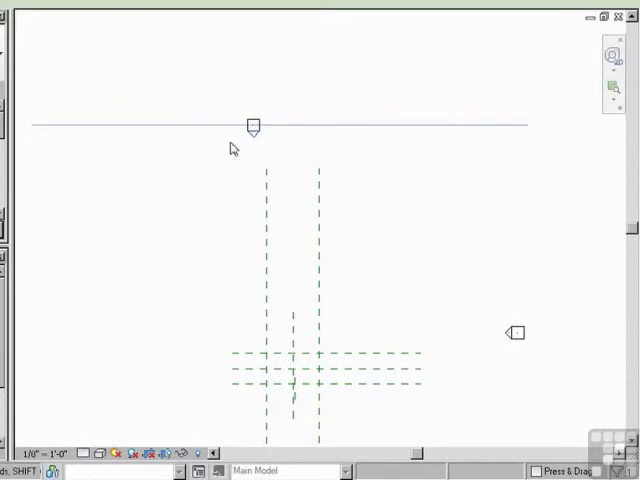
pyautogui.moveTo(230, 118)
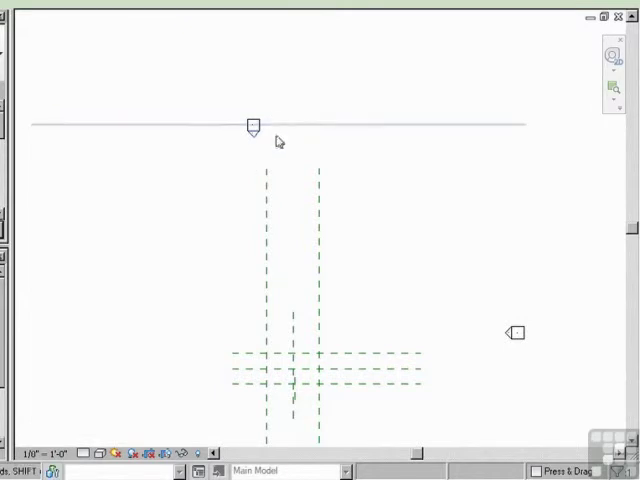
pyautogui.moveTo(240, 142)
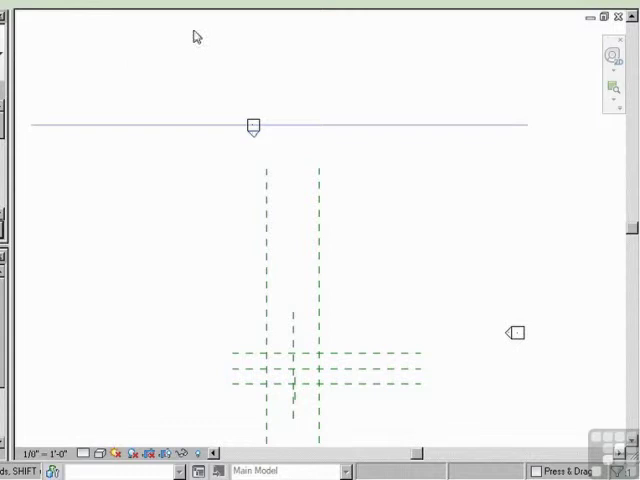
pyautogui.moveTo(50, 120)
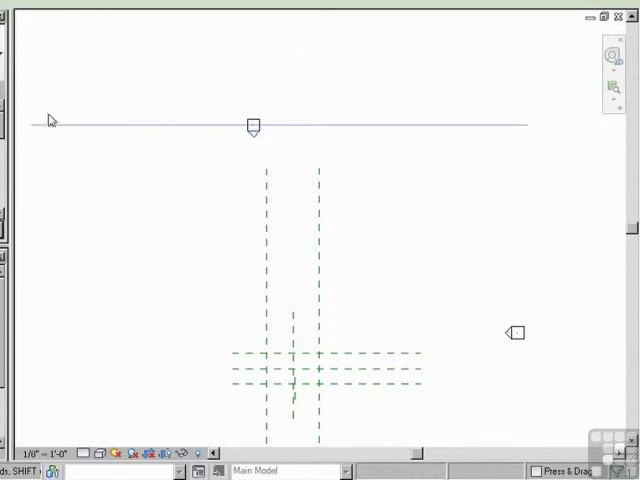
pyautogui.moveTo(262, 160)
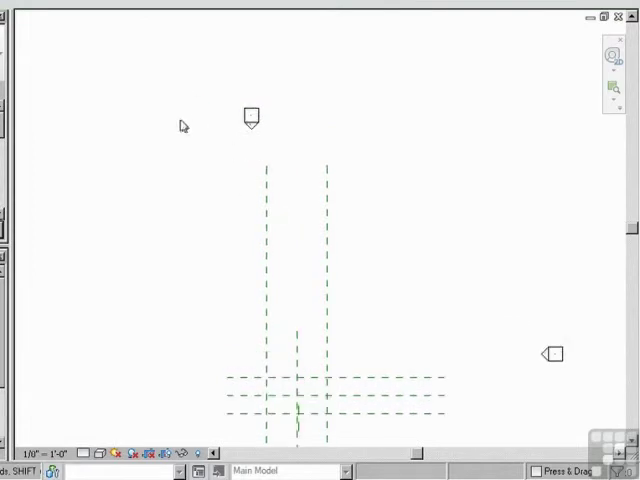
pyautogui.moveTo(200, 160)
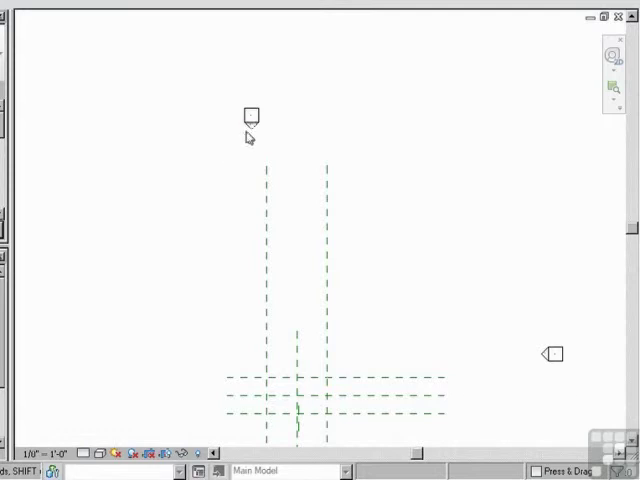
pyautogui.moveTo(250, 118)
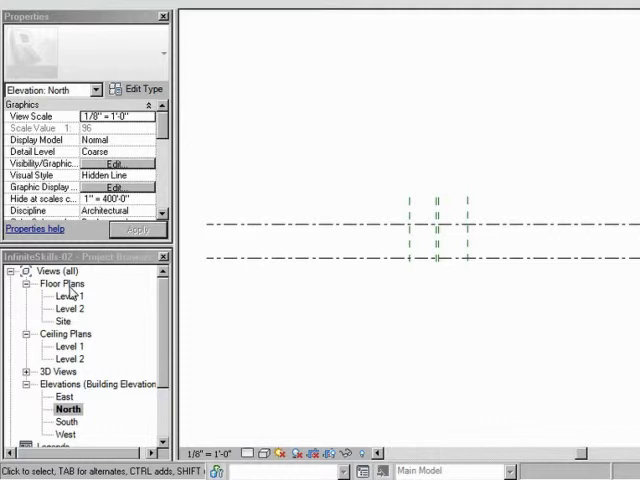
# Step: Return to the Level 1 floor plan and drag the south elevation marker up beside the grid intersection
pyautogui.doubleClick(64, 296)
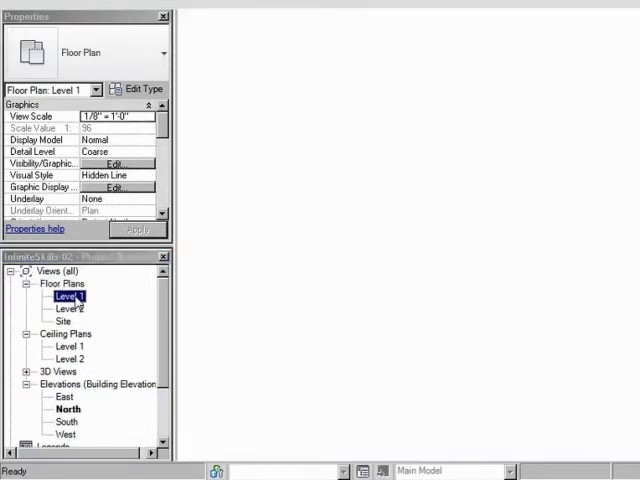
pyautogui.doubleClick(72, 296)
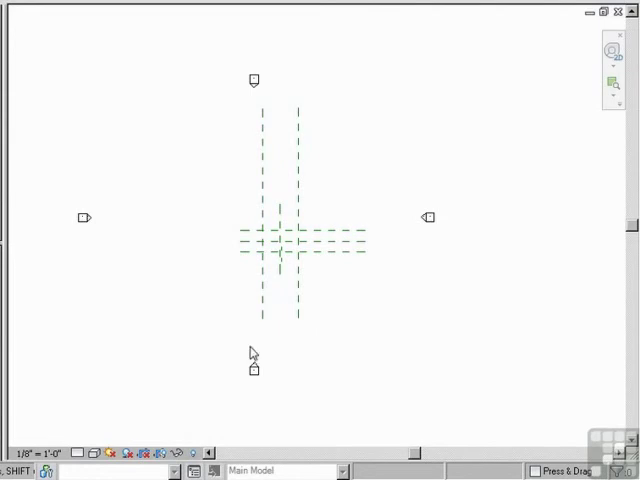
pyautogui.moveTo(260, 270)
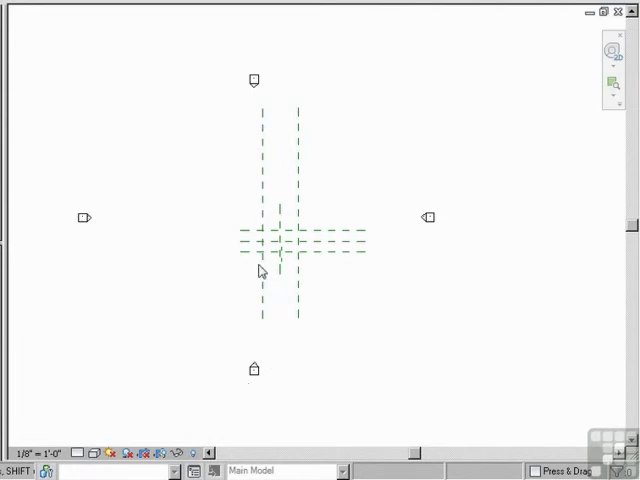
pyautogui.moveTo(280, 354)
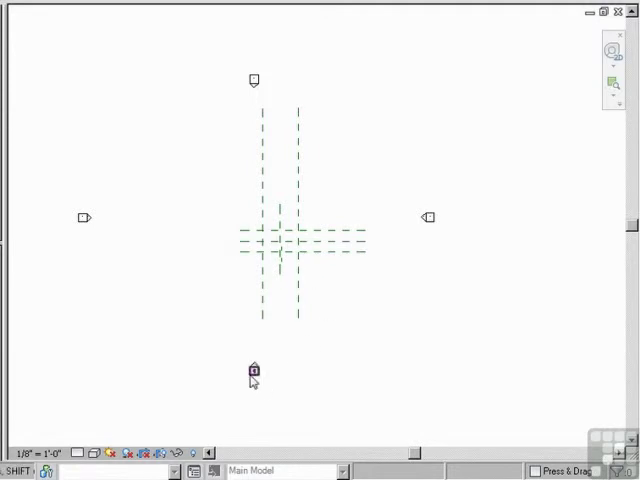
pyautogui.moveTo(312, 330)
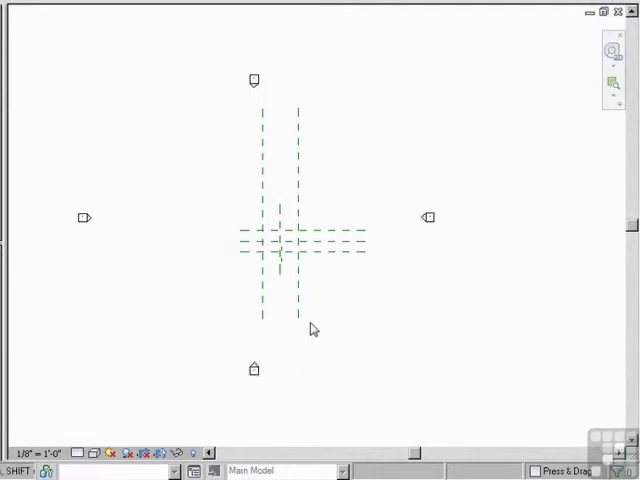
pyautogui.moveTo(276, 418)
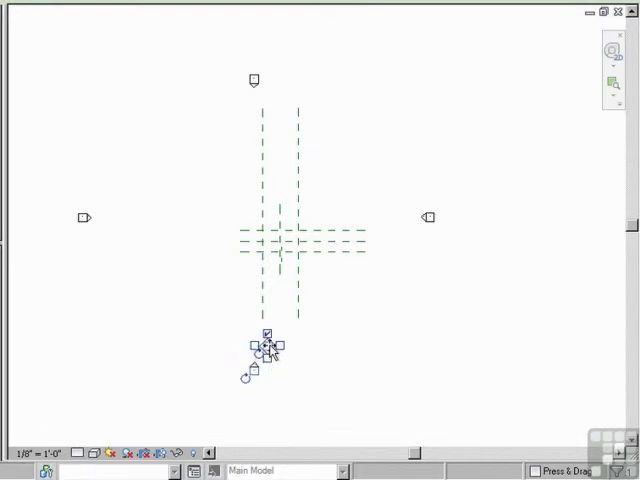
pyautogui.moveTo(264, 344); pyautogui.dragTo(276, 310)
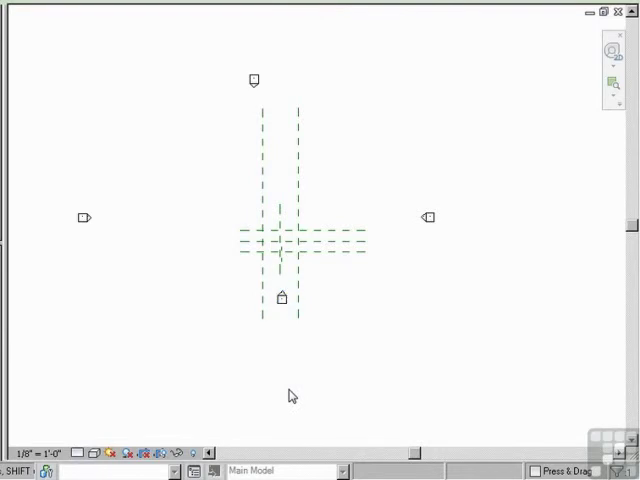
pyautogui.moveTo(252, 302)
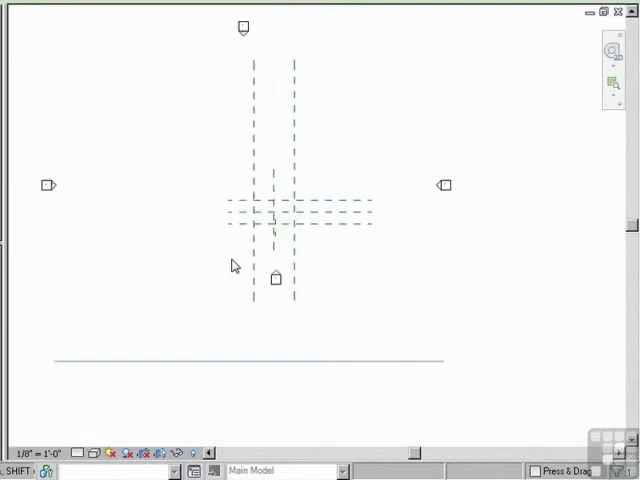
pyautogui.moveTo(44, 360)
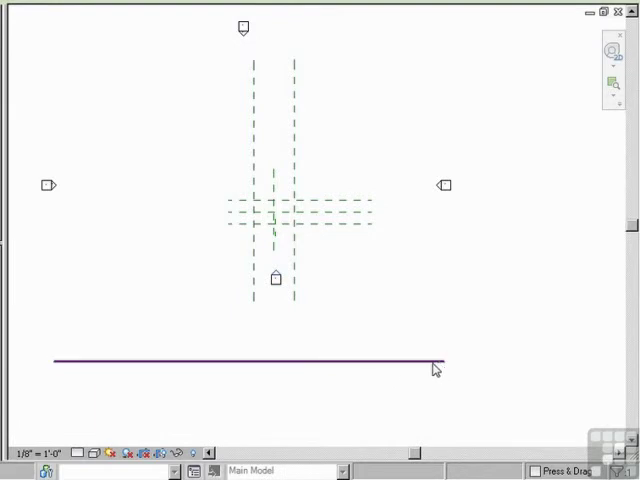
pyautogui.moveTo(224, 364)
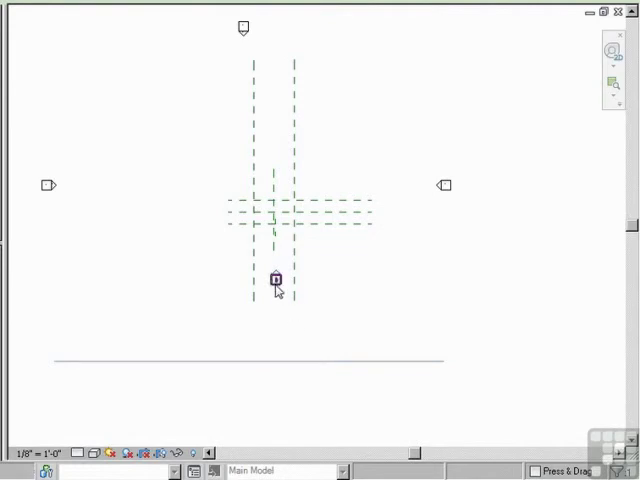
pyautogui.click(294, 360)
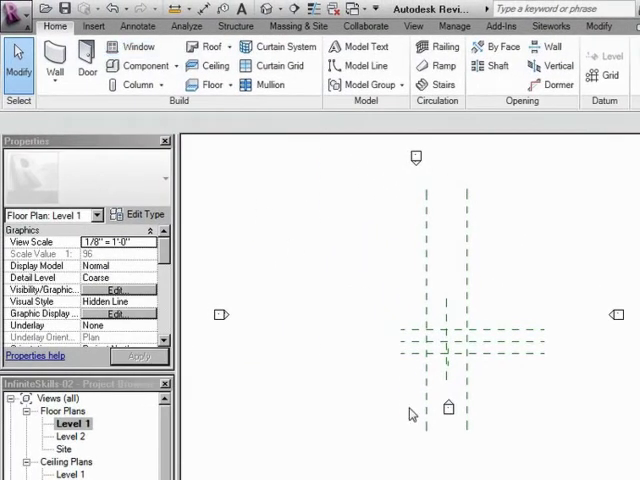
pyautogui.moveTo(388, 424)
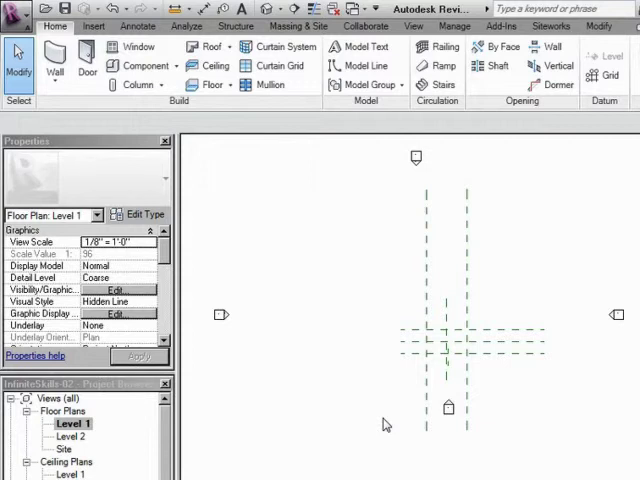
pyautogui.moveTo(116, 8)
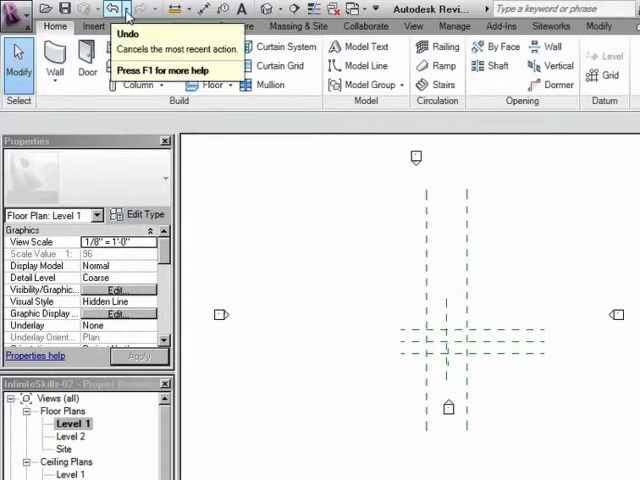
# Step: Undo the move so the south elevation marker returns below the grid, then reselect it
pyautogui.click(128, 8)
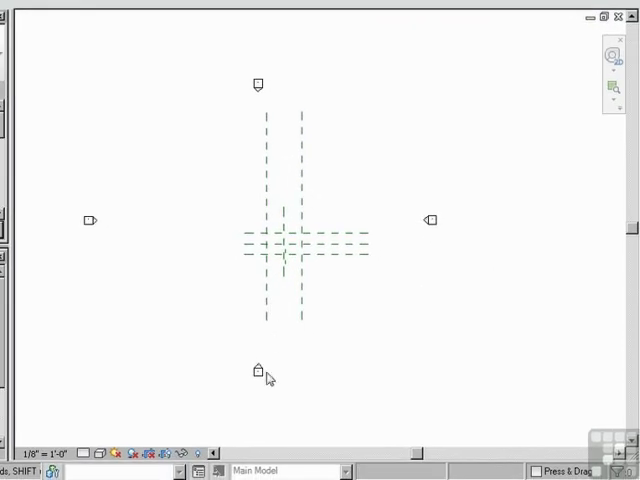
pyautogui.click(256, 372)
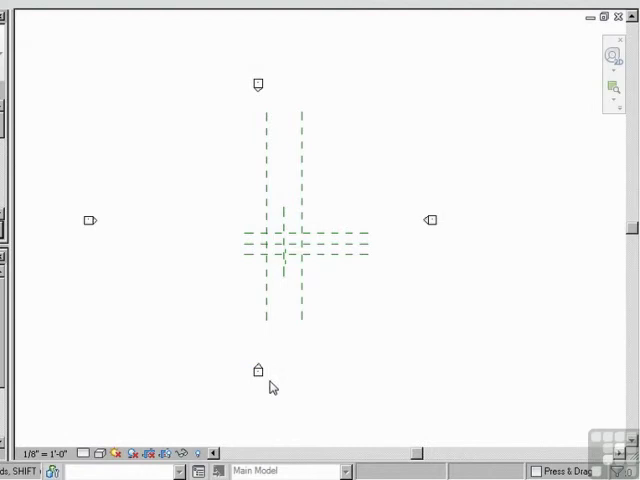
pyautogui.moveTo(272, 390)
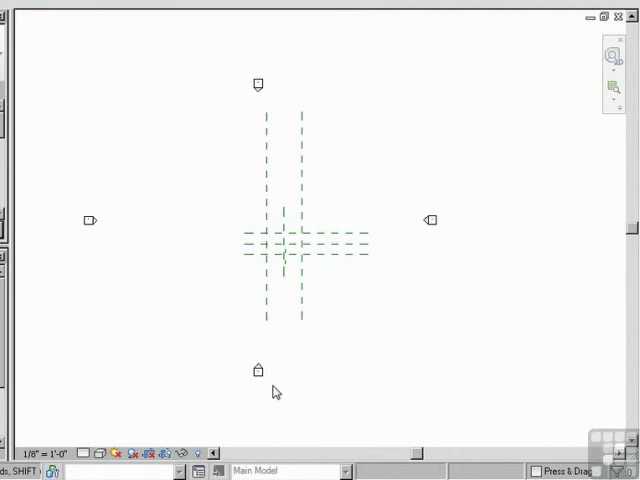
pyautogui.moveTo(262, 376)
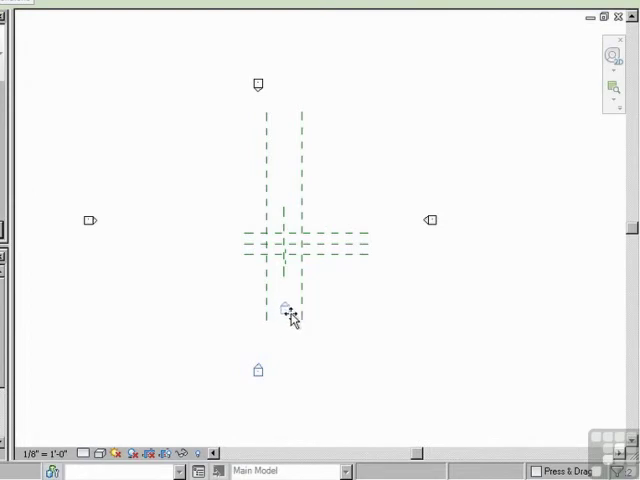
# Step: Select the south elevation marker again to move it up just below the grid intersection
pyautogui.click(300, 316)
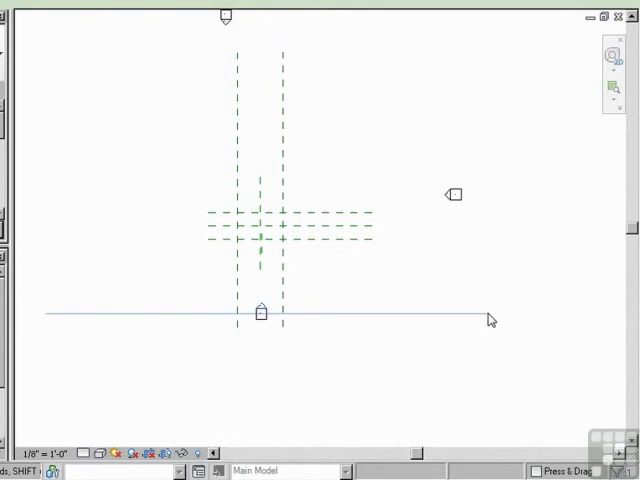
pyautogui.moveTo(256, 372)
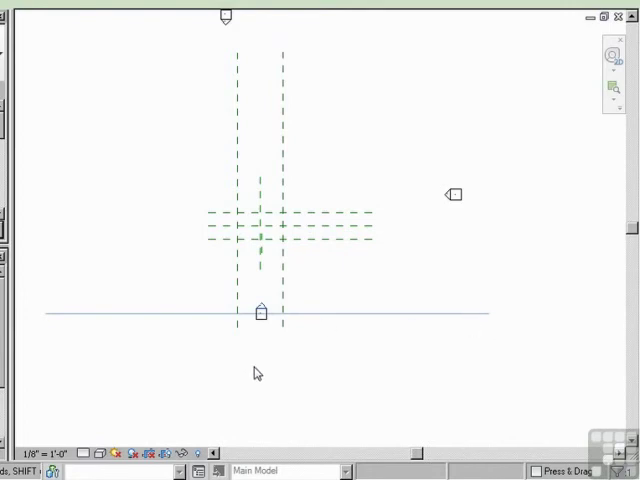
pyautogui.moveTo(340, 358)
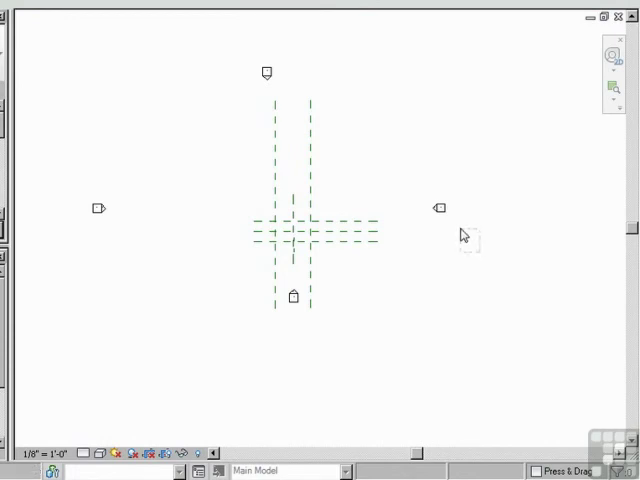
# Step: Select the east elevation marker to pull it inward toward the grid intersection
pyautogui.click(438, 208)
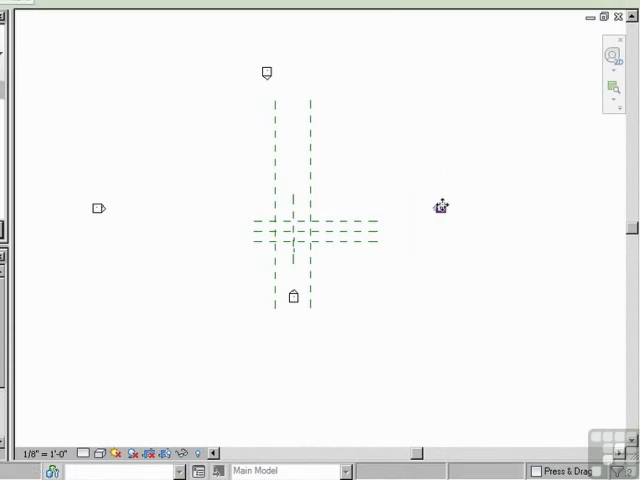
pyautogui.moveTo(362, 232)
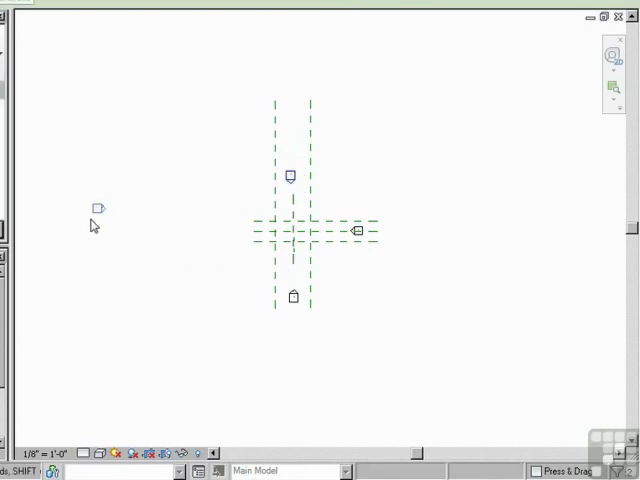
pyautogui.moveTo(252, 228)
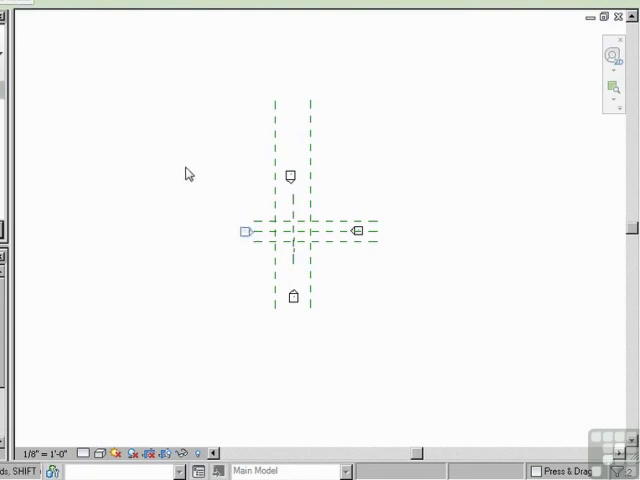
pyautogui.moveTo(232, 152)
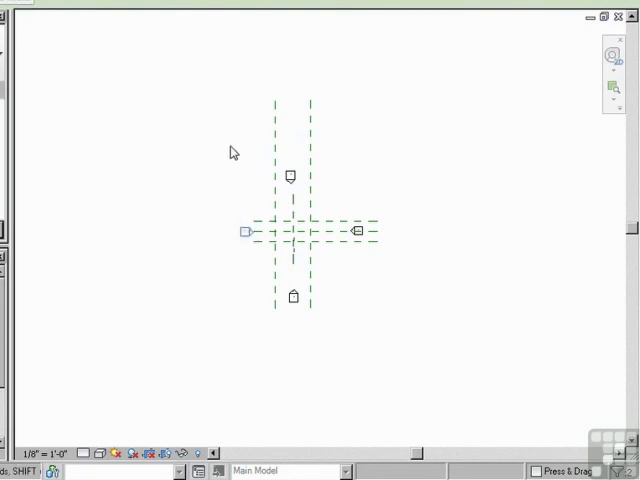
pyautogui.moveTo(436, 304)
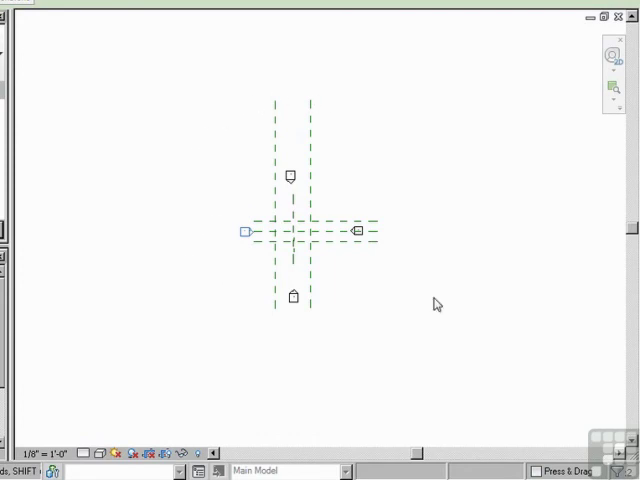